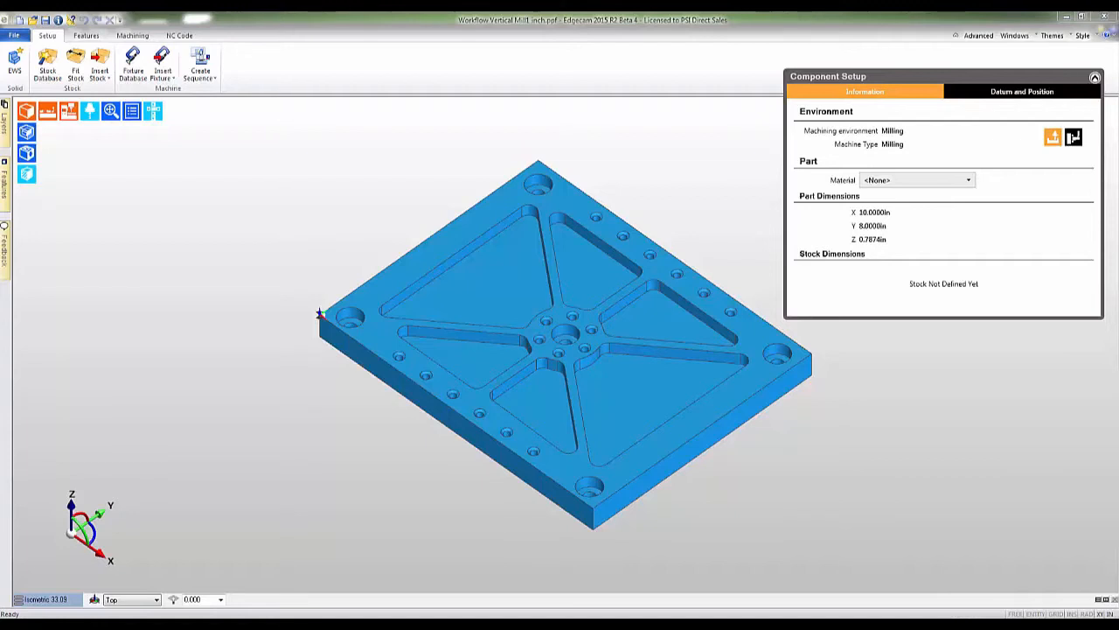
mouse_move(938, 140)
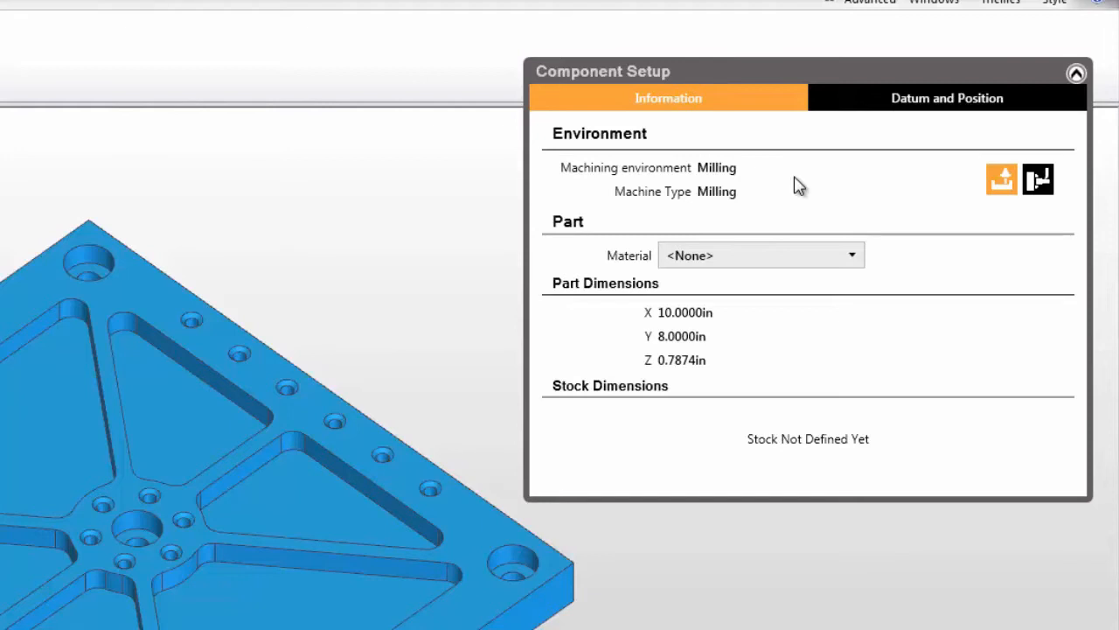
mouse_move(854, 255)
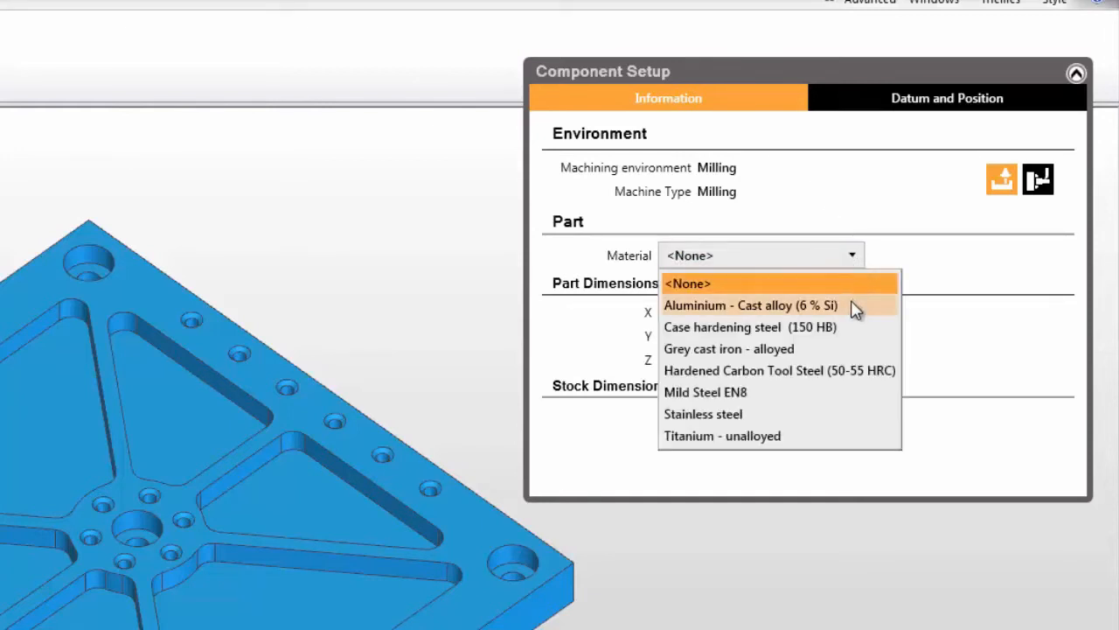
mouse_move(844, 354)
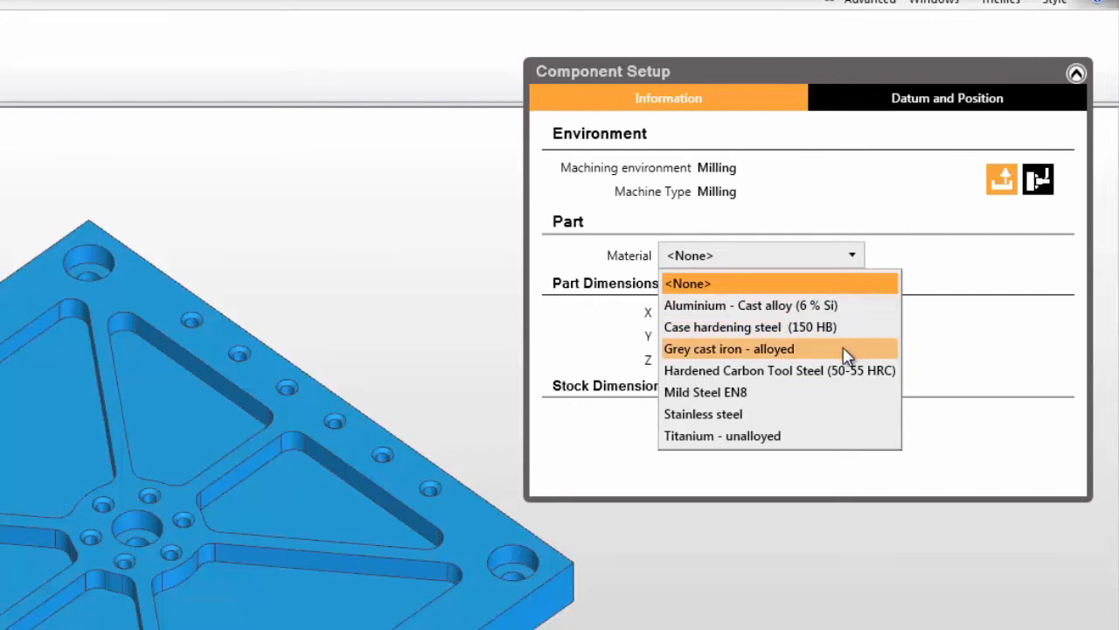
mouse_move(929, 274)
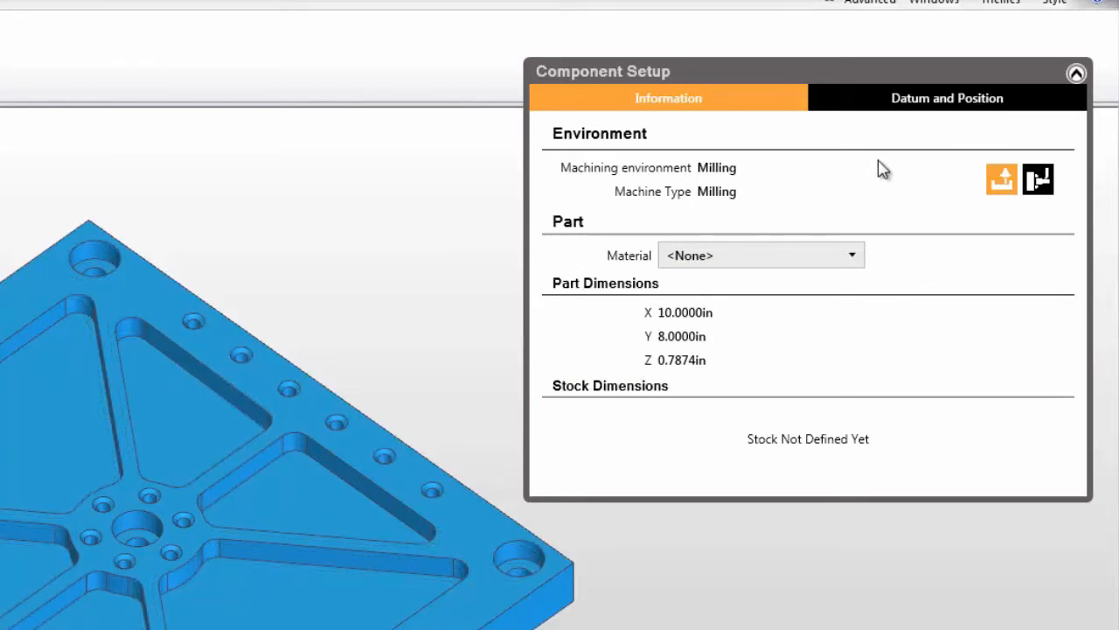
Step: Try the XY datum positions, settle on the plate's lower-left corner, and close Component Setup
left_click(947, 98)
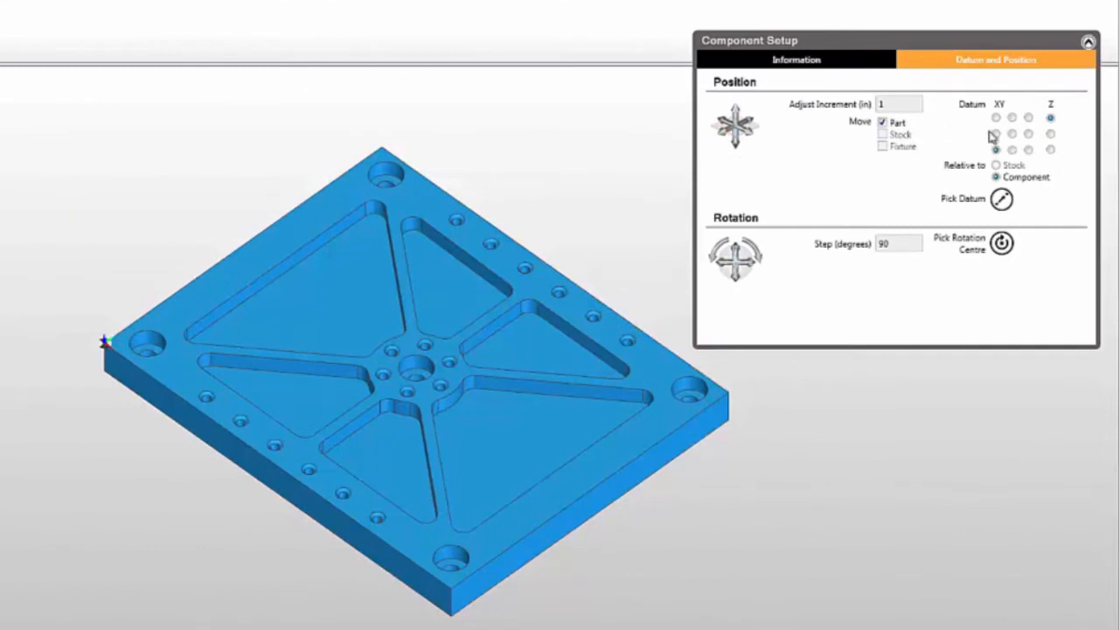
left_click(995, 118)
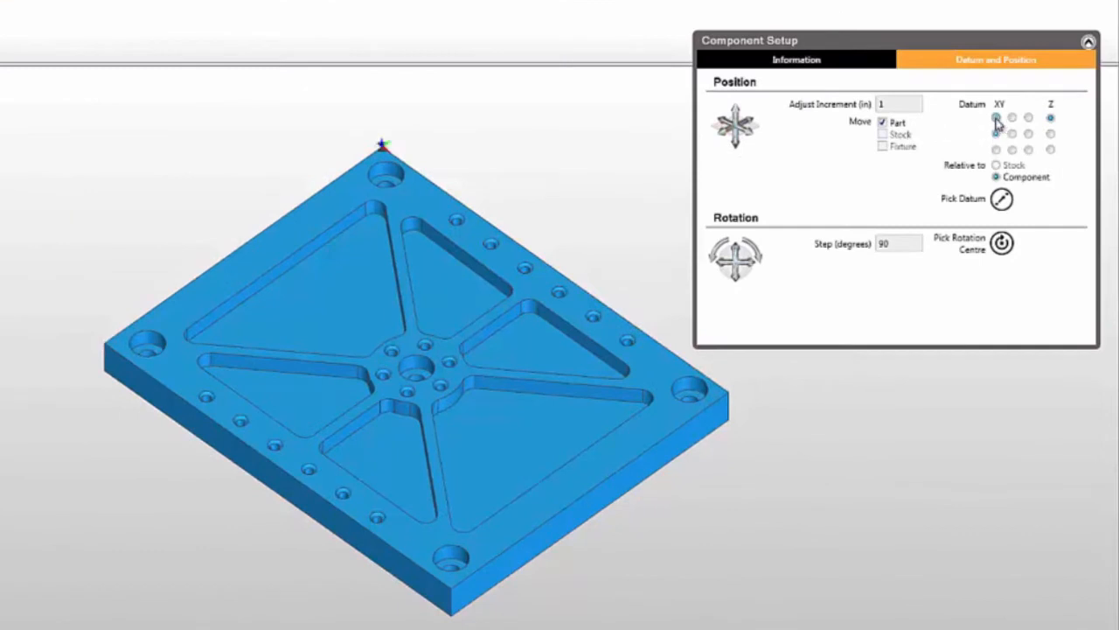
left_click(1011, 117)
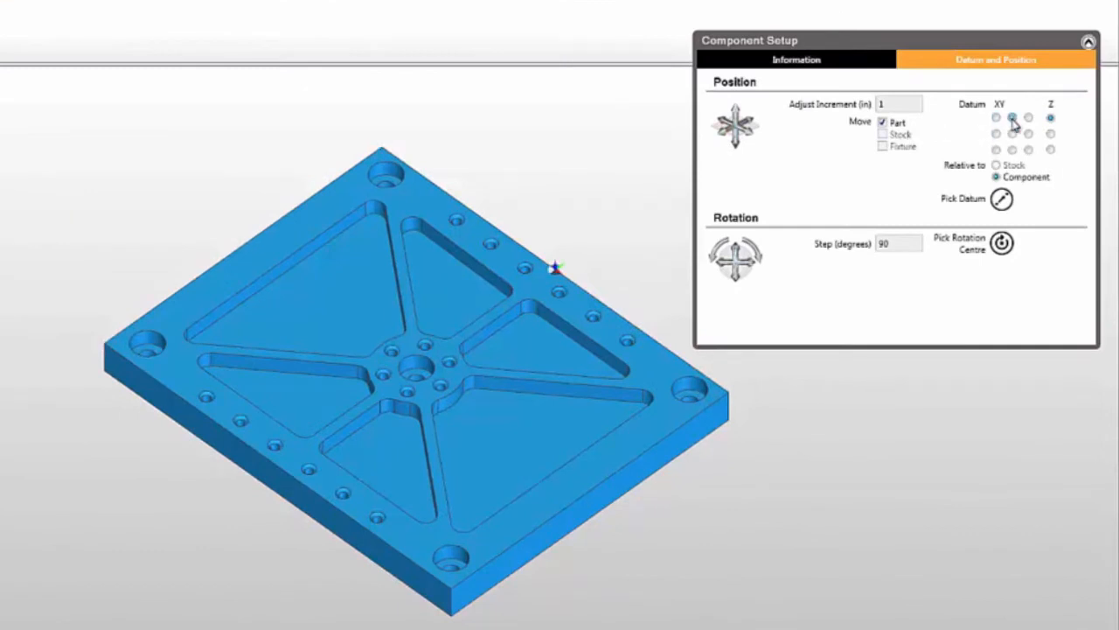
left_click(1029, 118)
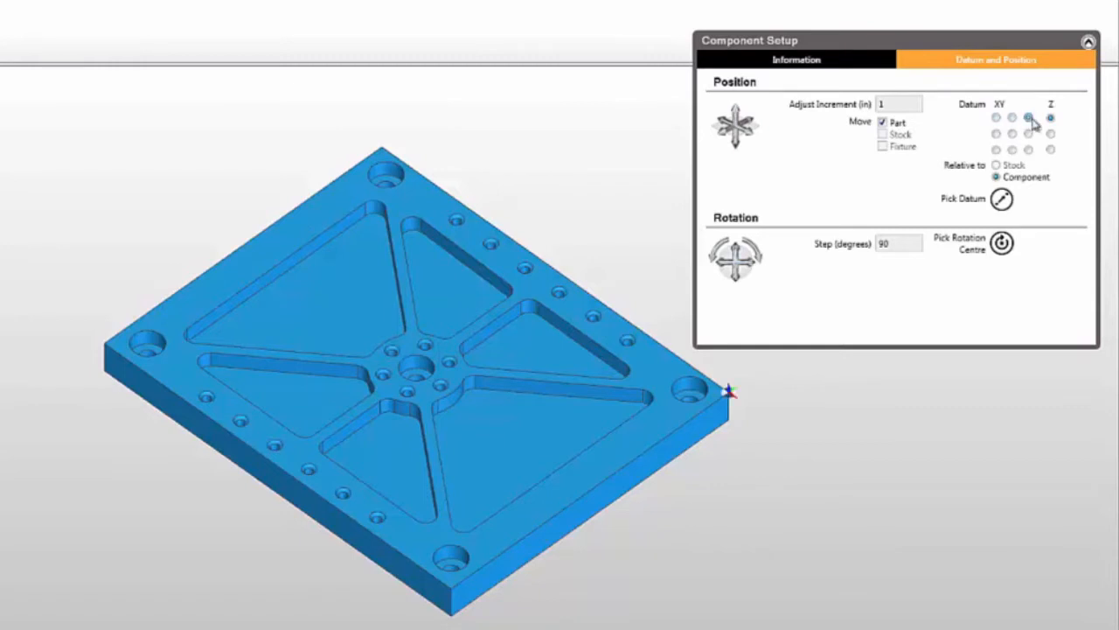
mouse_move(1001, 198)
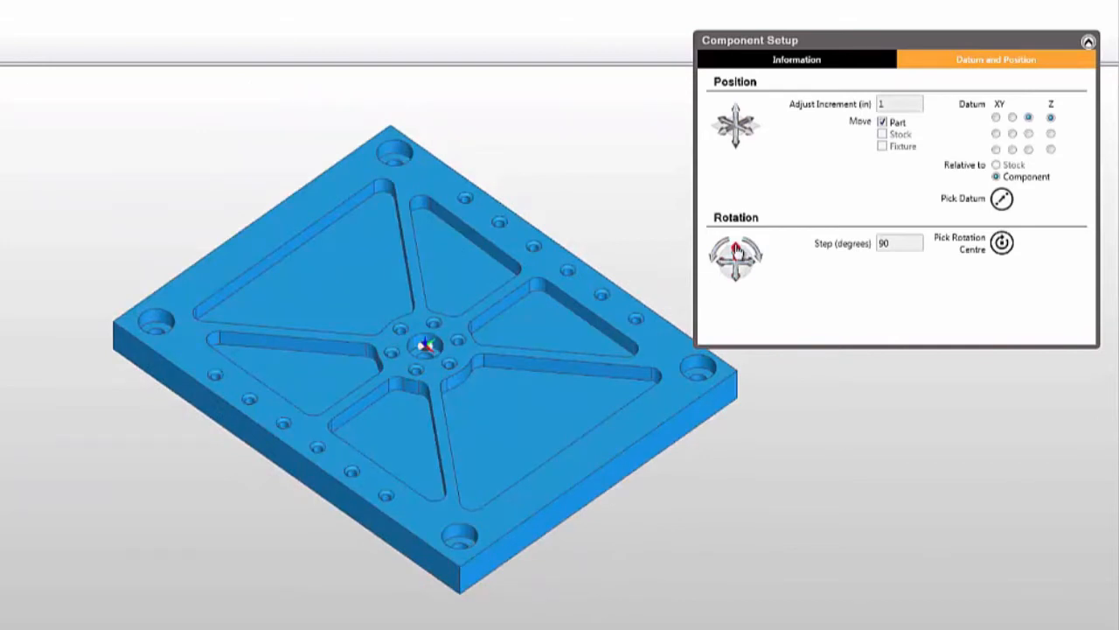
mouse_move(881, 170)
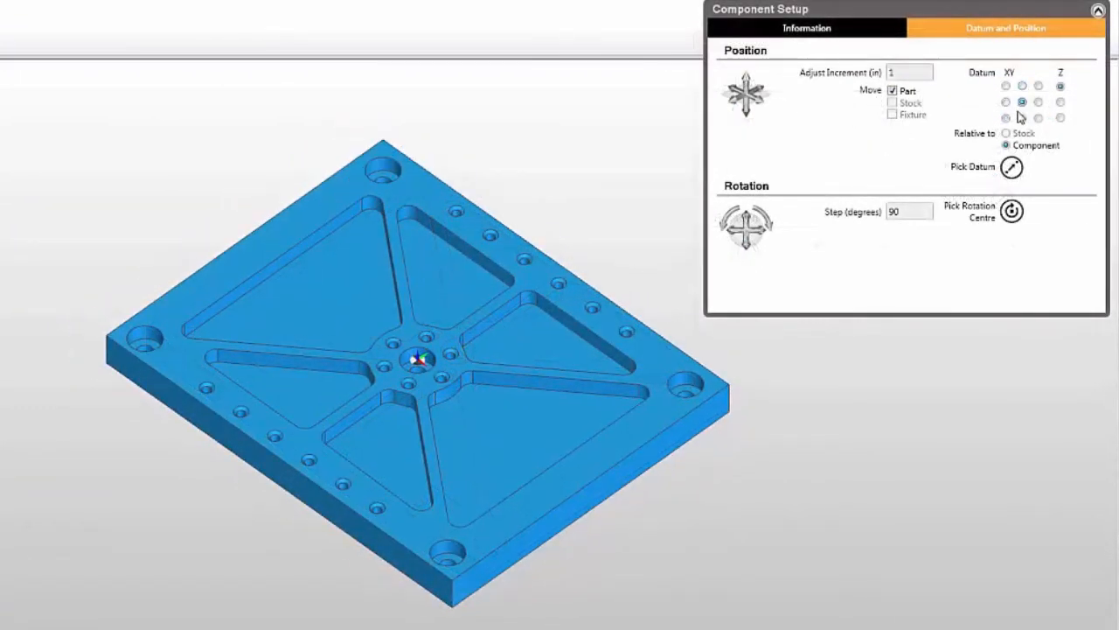
left_click(1006, 119)
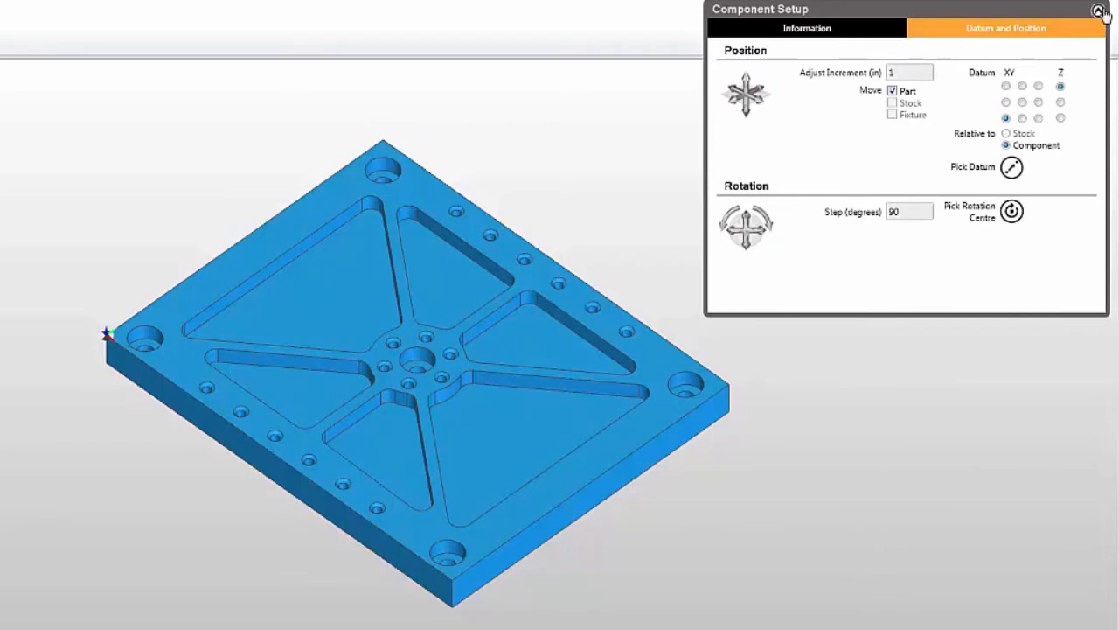
mouse_move(1100, 12)
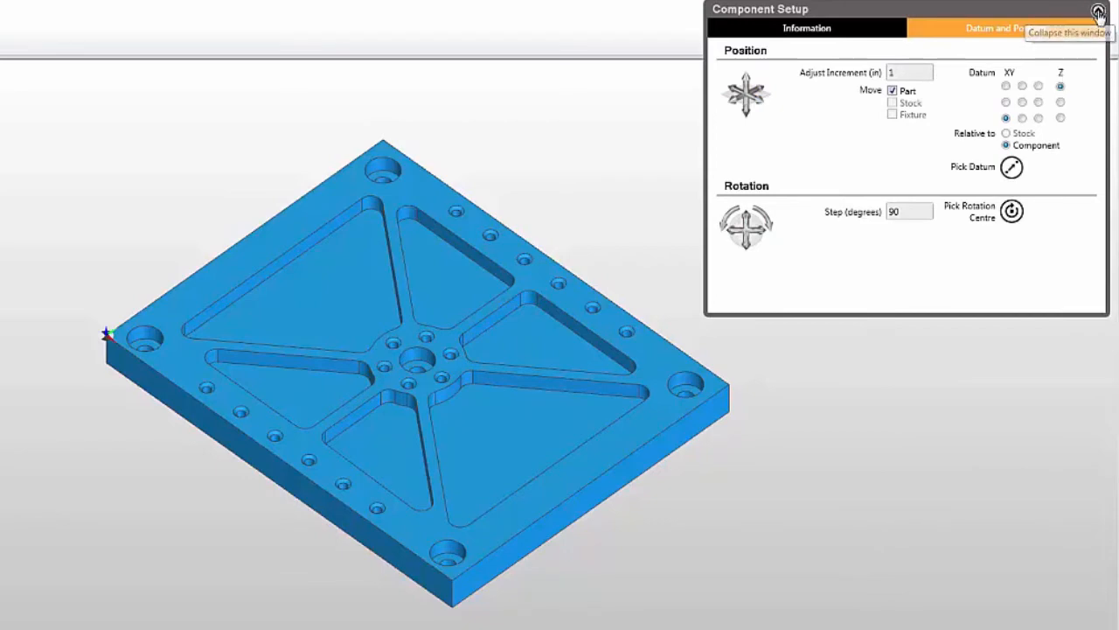
left_click(1099, 12)
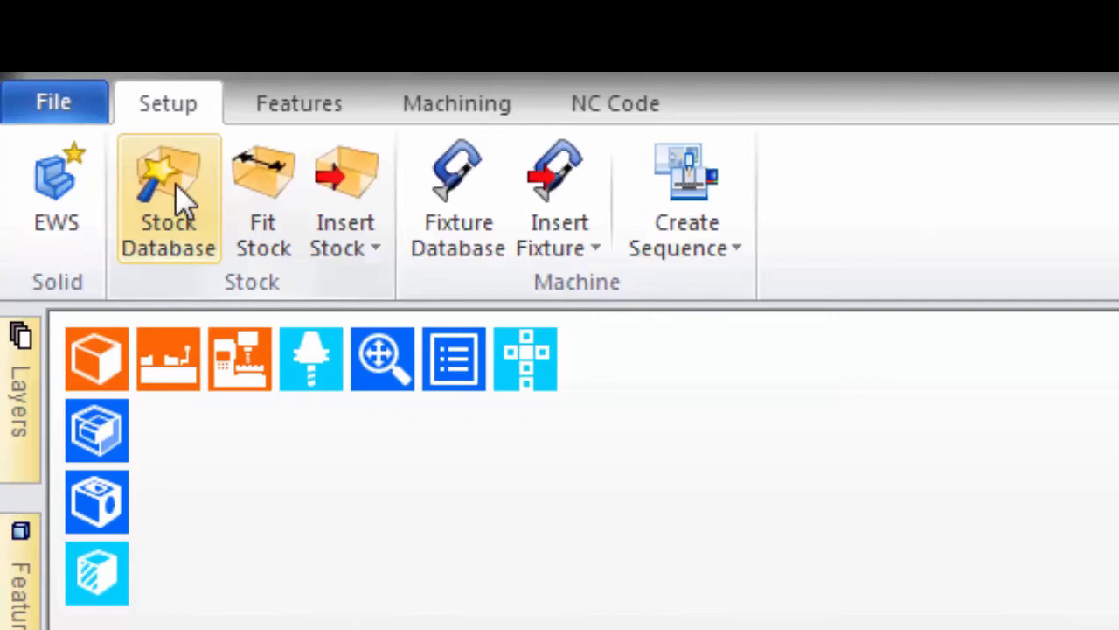
mouse_move(263, 192)
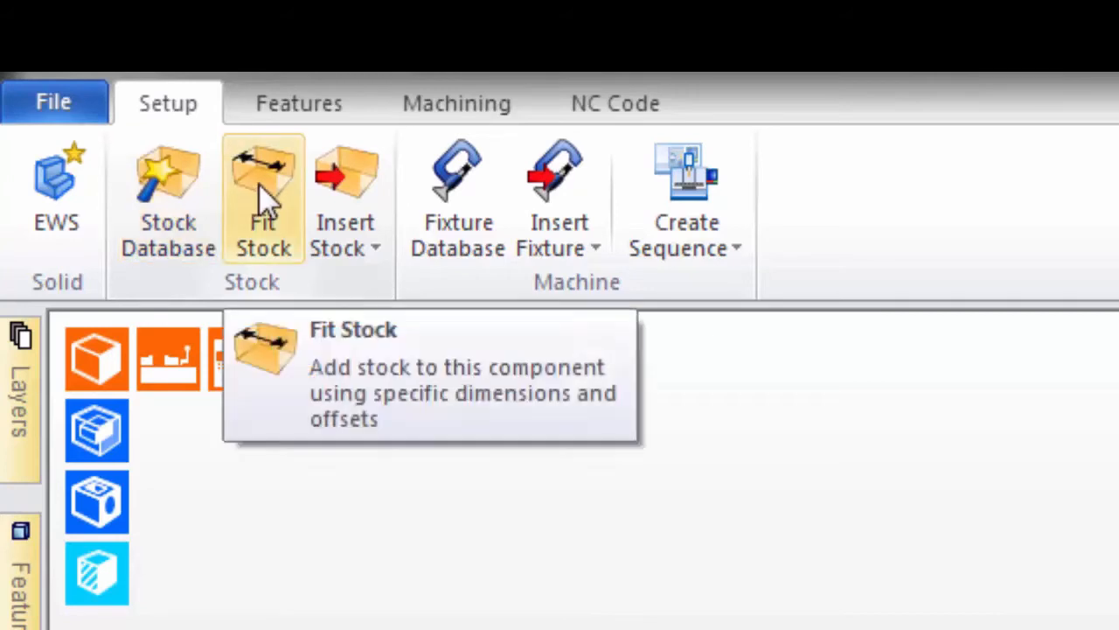
mouse_move(346, 183)
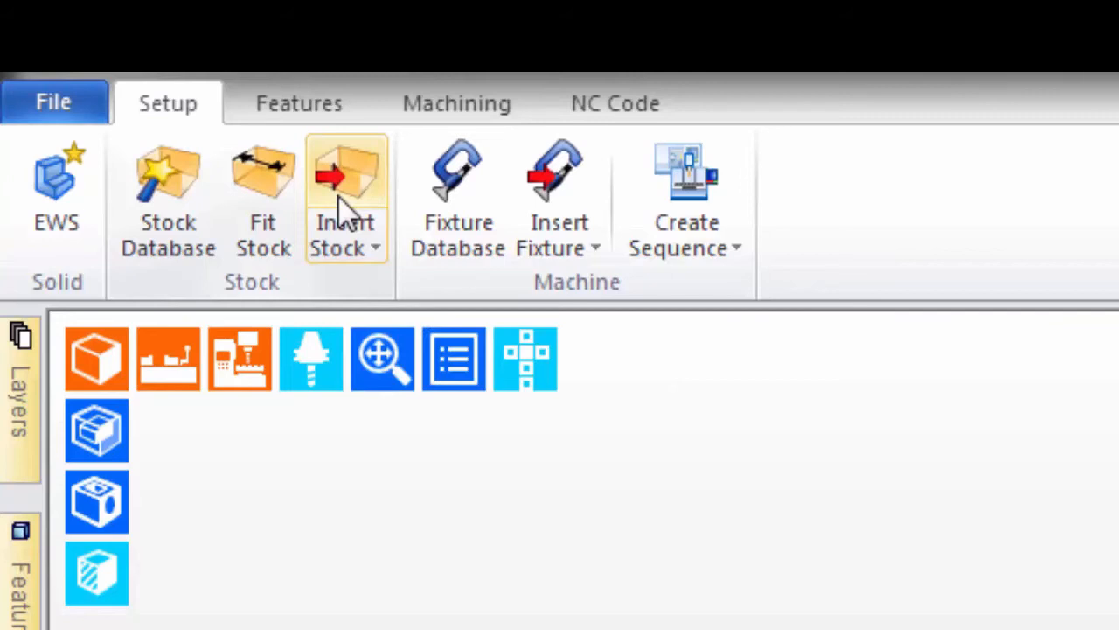
mouse_move(262, 192)
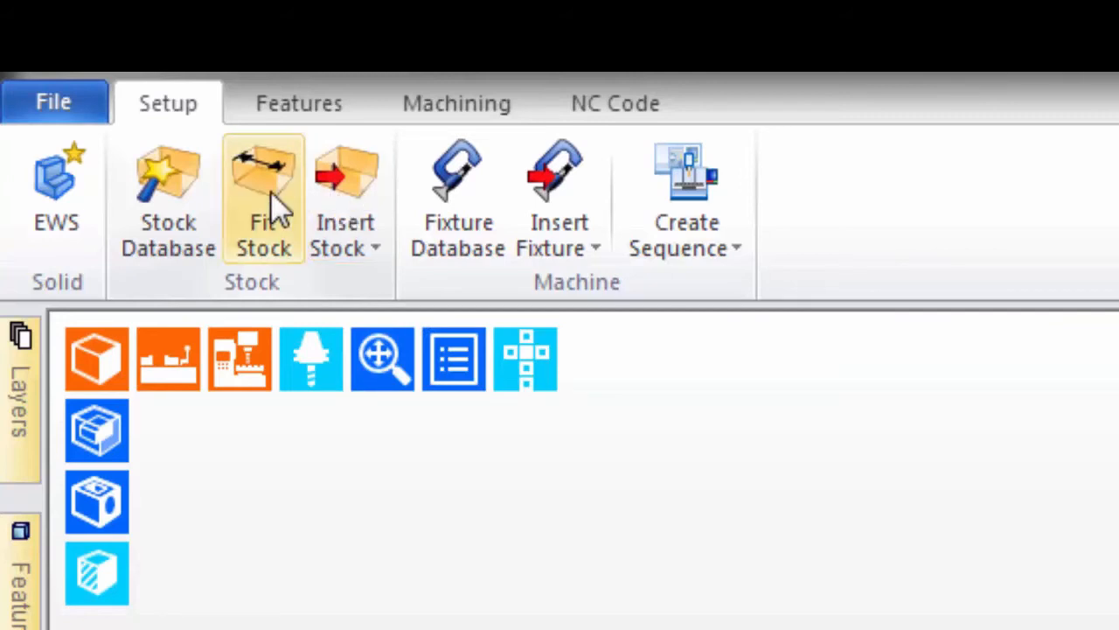
mouse_move(264, 196)
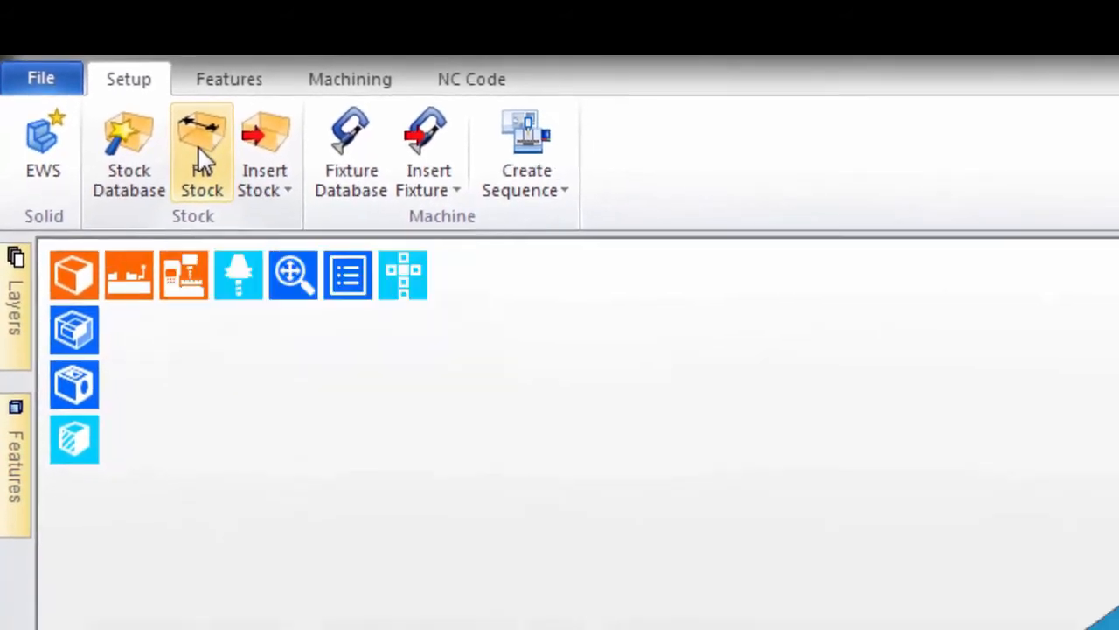
Step: Launch Fit Stock from the Setup ribbon to enclose the plate
left_click(201, 140)
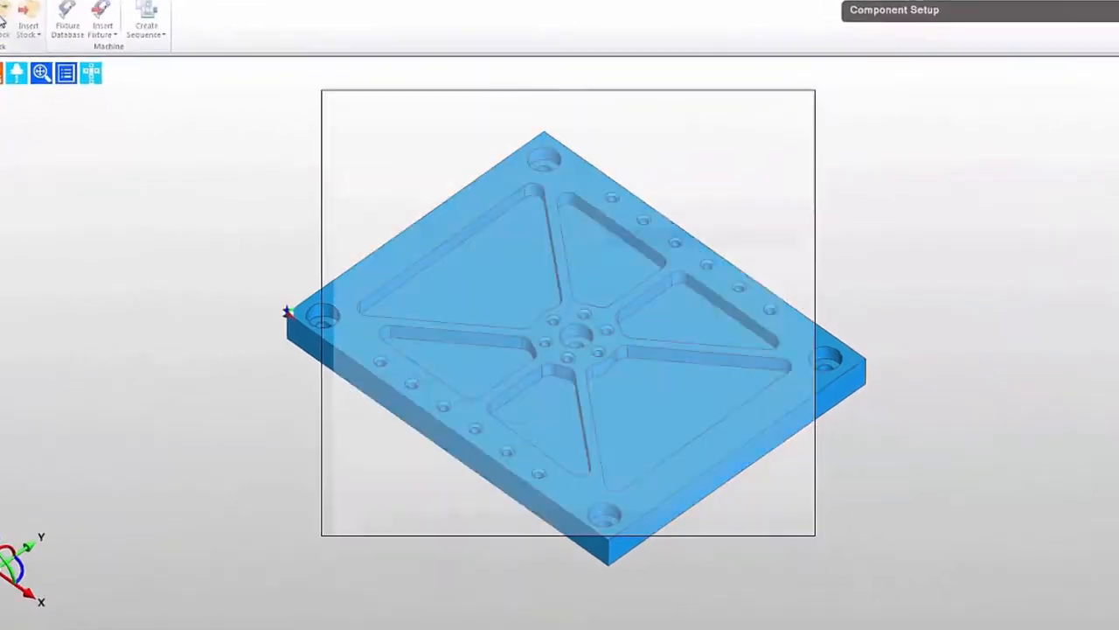
Step: Fit 10.25 × 8.25 × 1.375 in box stock around the plate with 1 in top offset
left_click(28, 17)
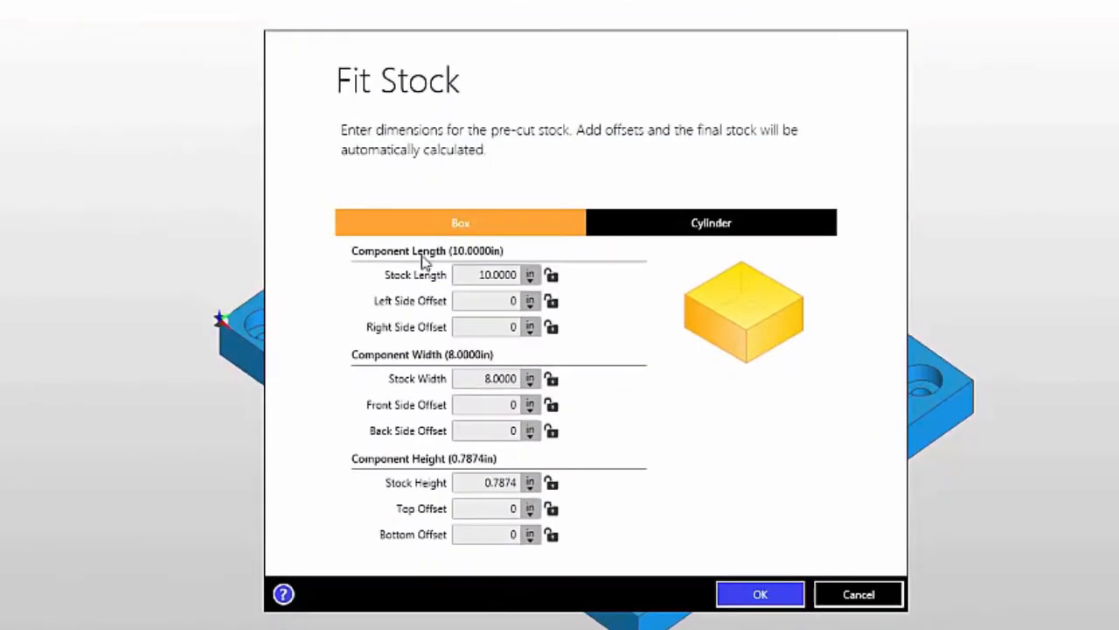
mouse_move(428, 305)
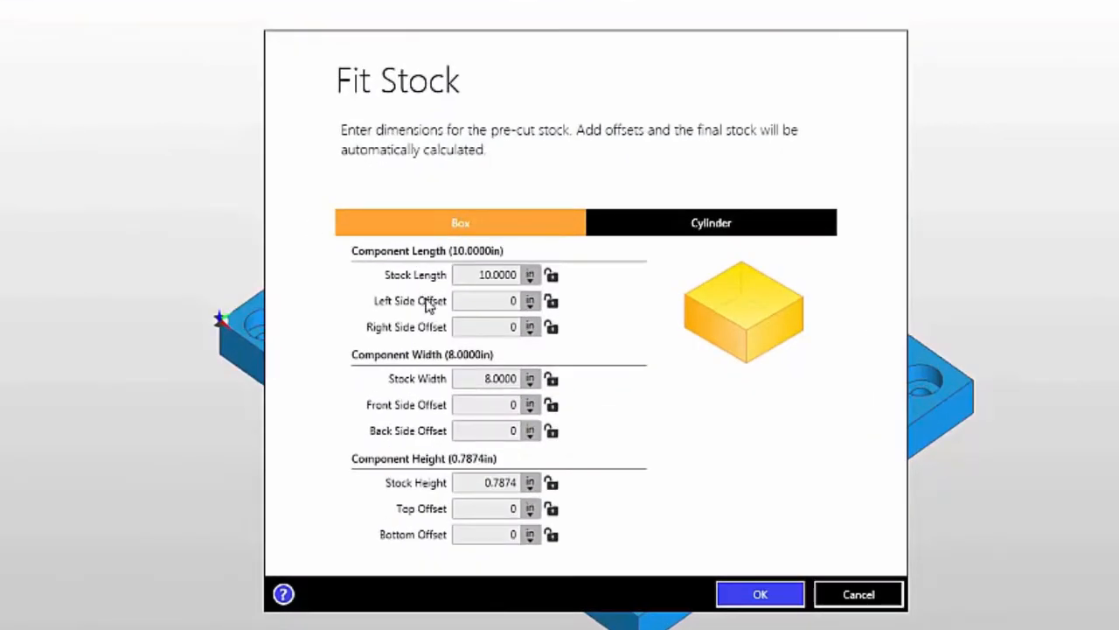
mouse_move(429, 338)
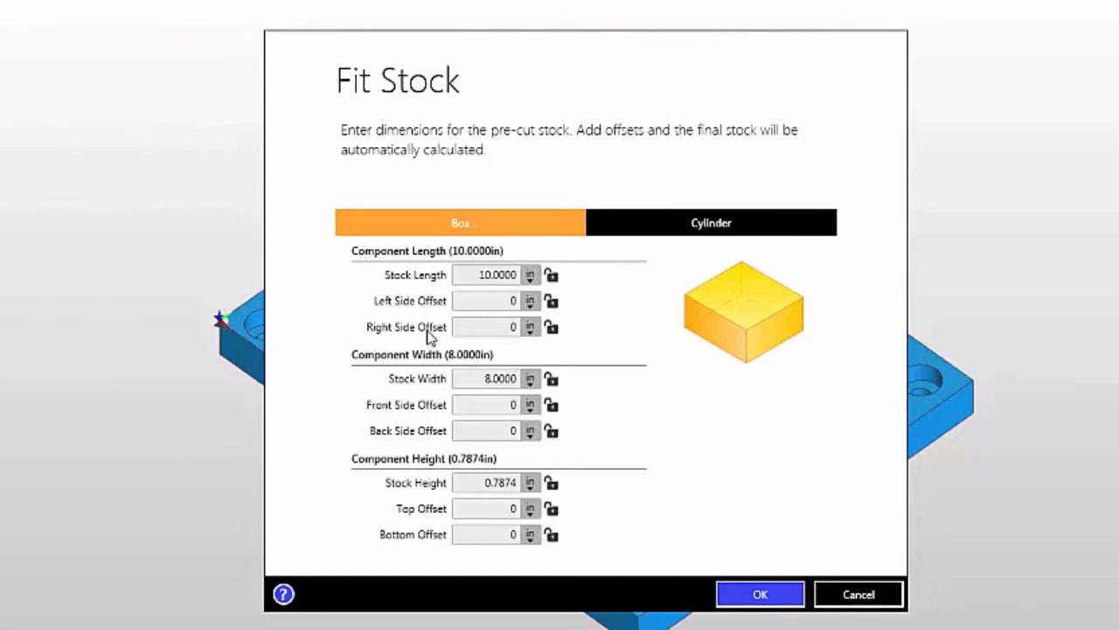
mouse_move(435, 387)
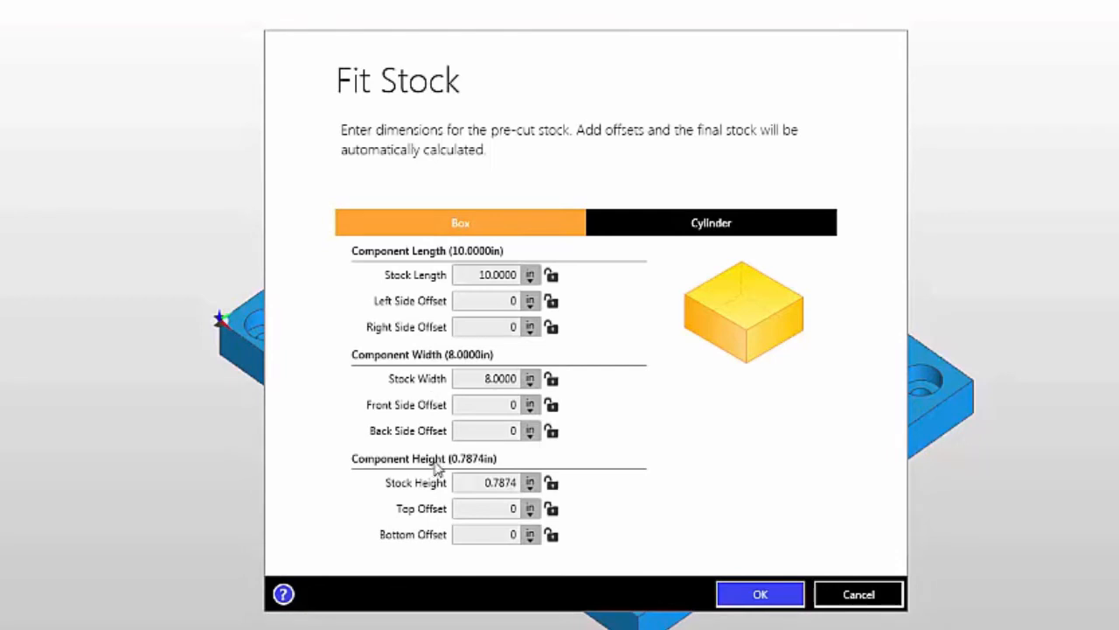
triple_click(496, 274)
type("10.25")
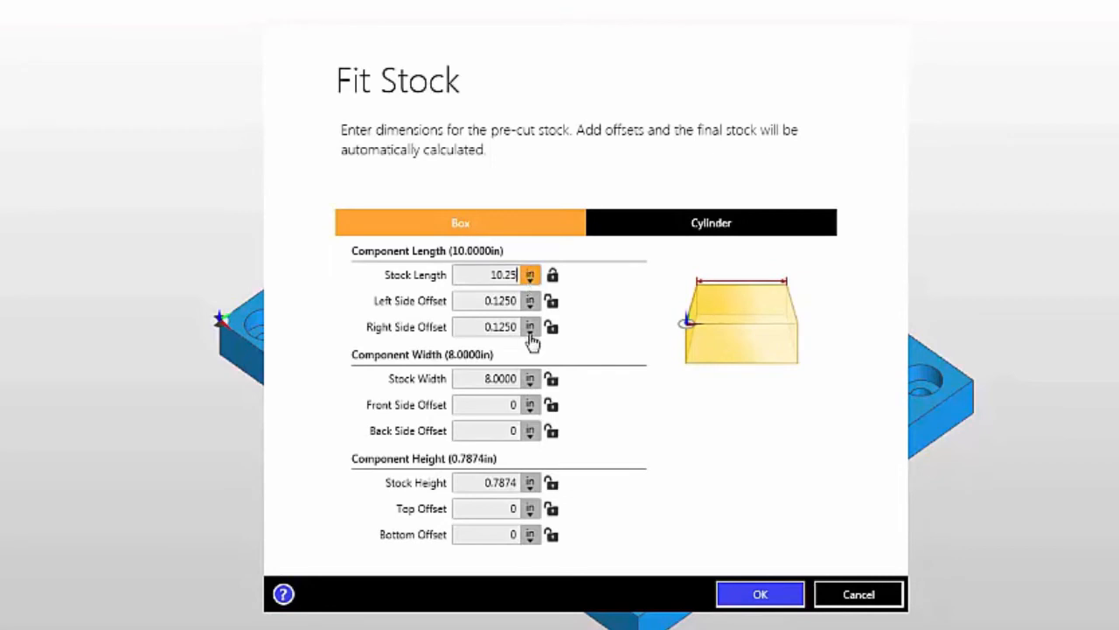
left_click(499, 378)
type("8.25")
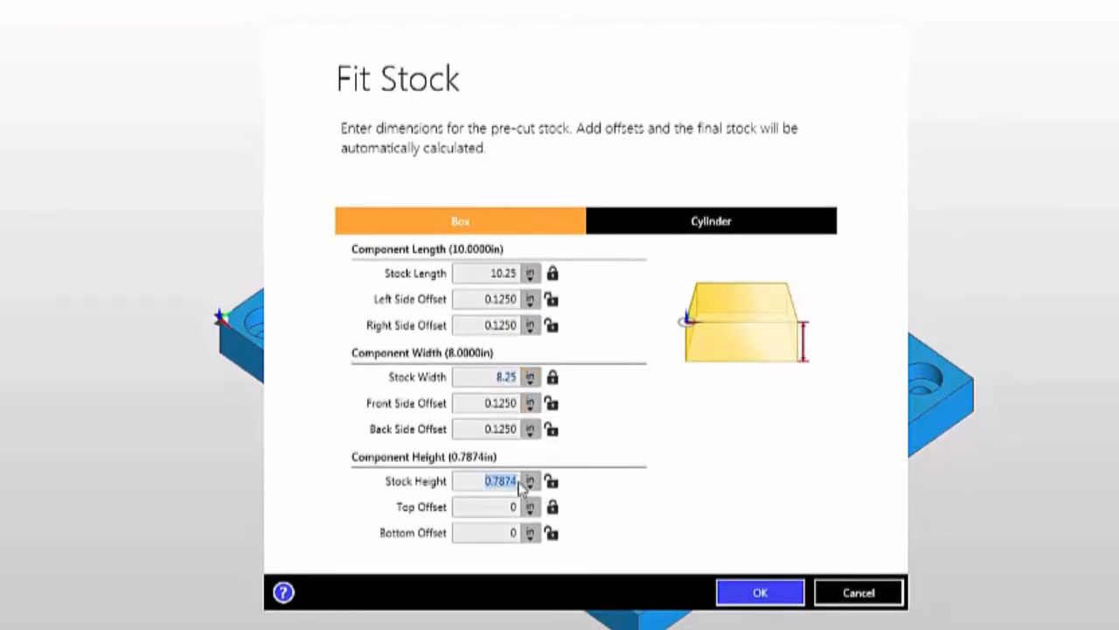
type("1.375")
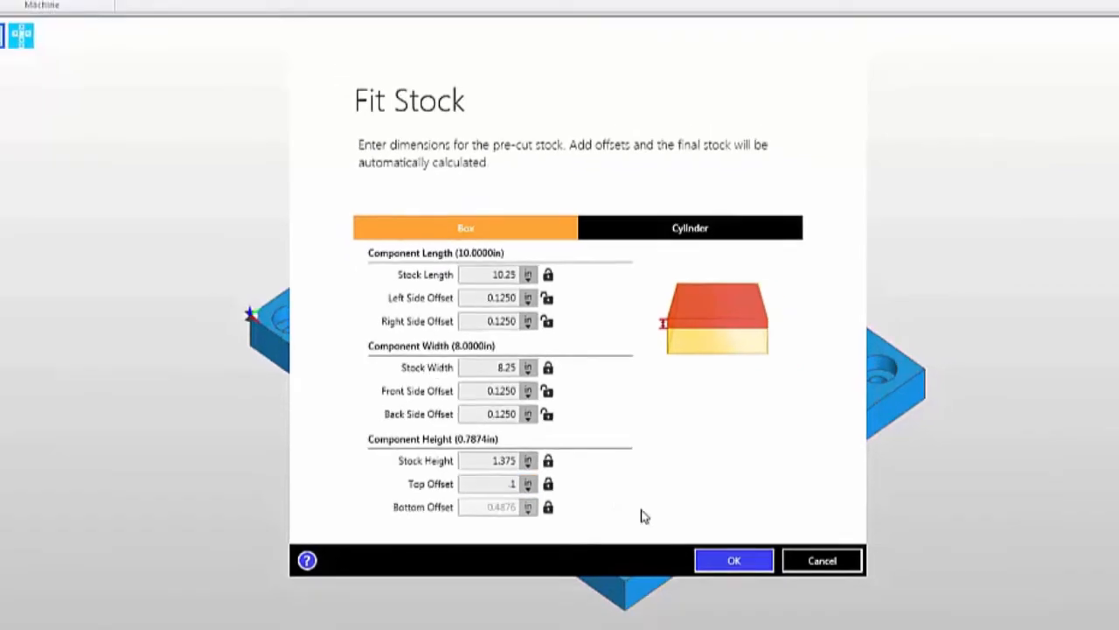
left_click(733, 560)
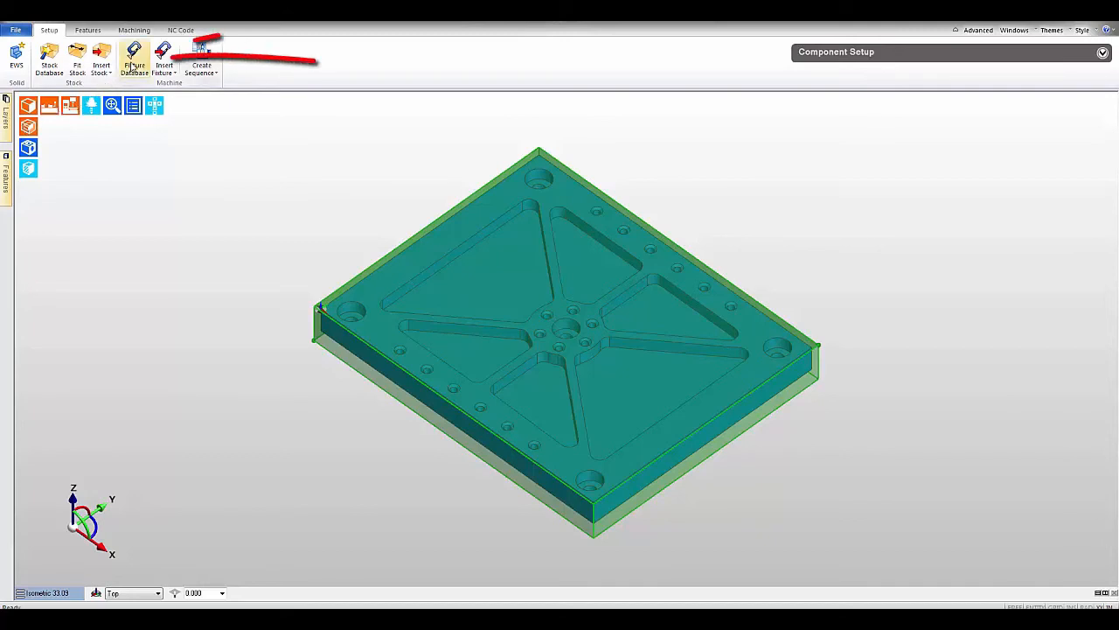
mouse_move(134, 57)
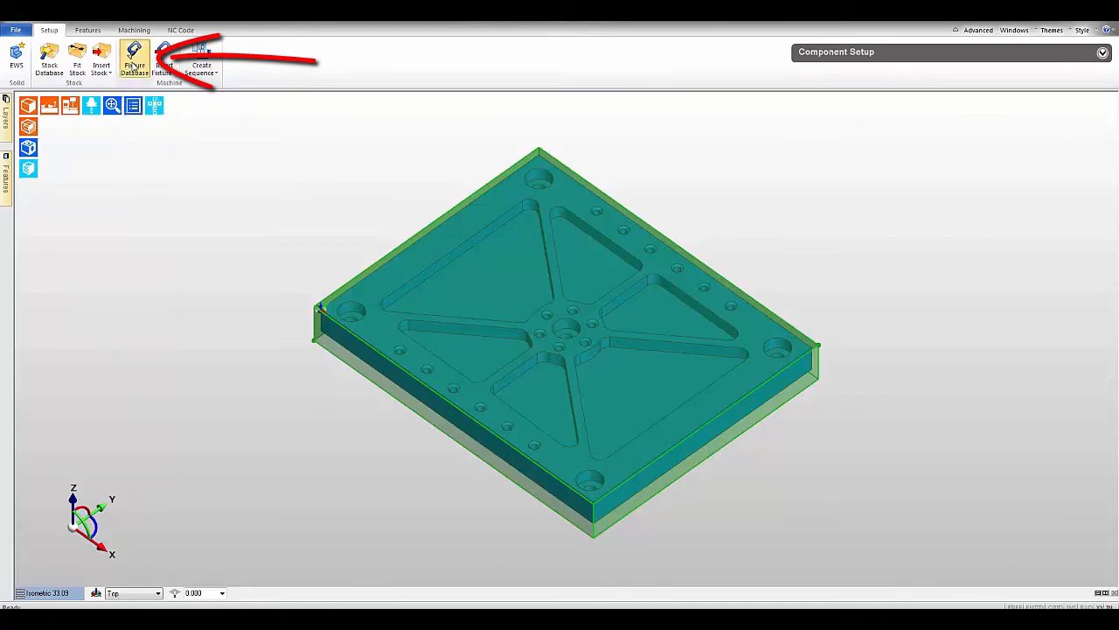
Step: Open the Fixture Database to list the valid vice fixtures
left_click(133, 57)
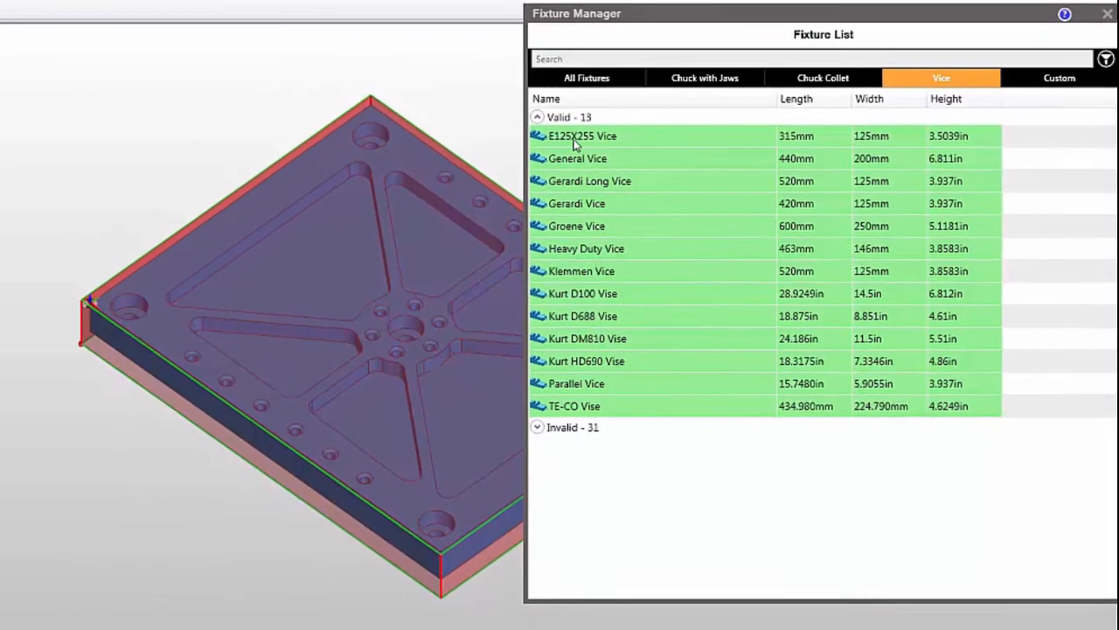
Step: Preview several vices, then mount the plate in the Kurt D688 Vise at 1.5 in seating height
left_click(581, 135)
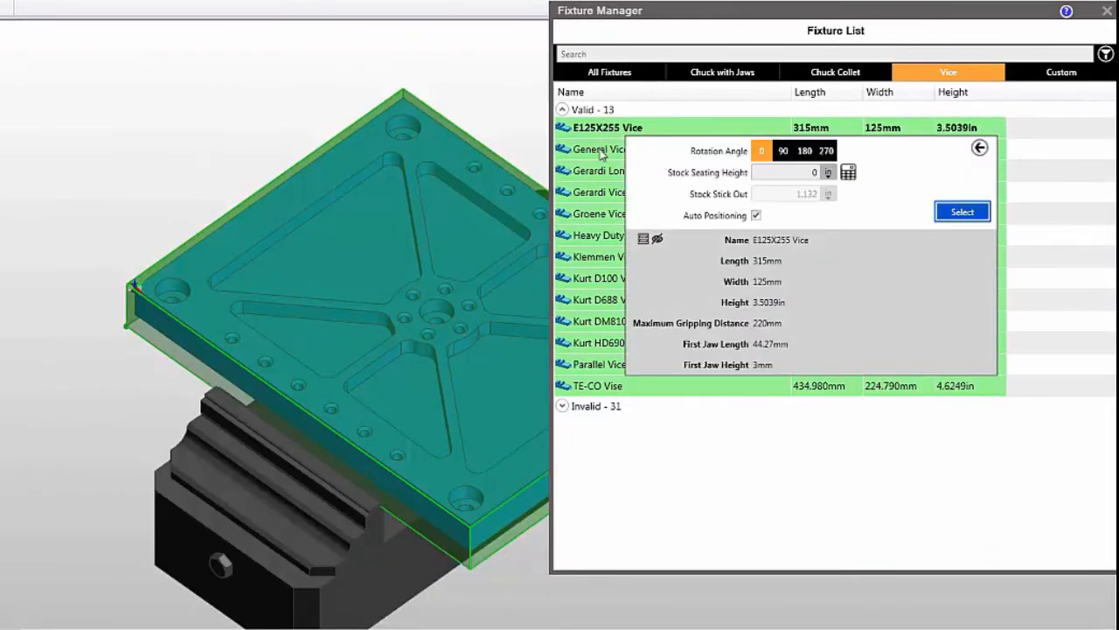
left_click(602, 149)
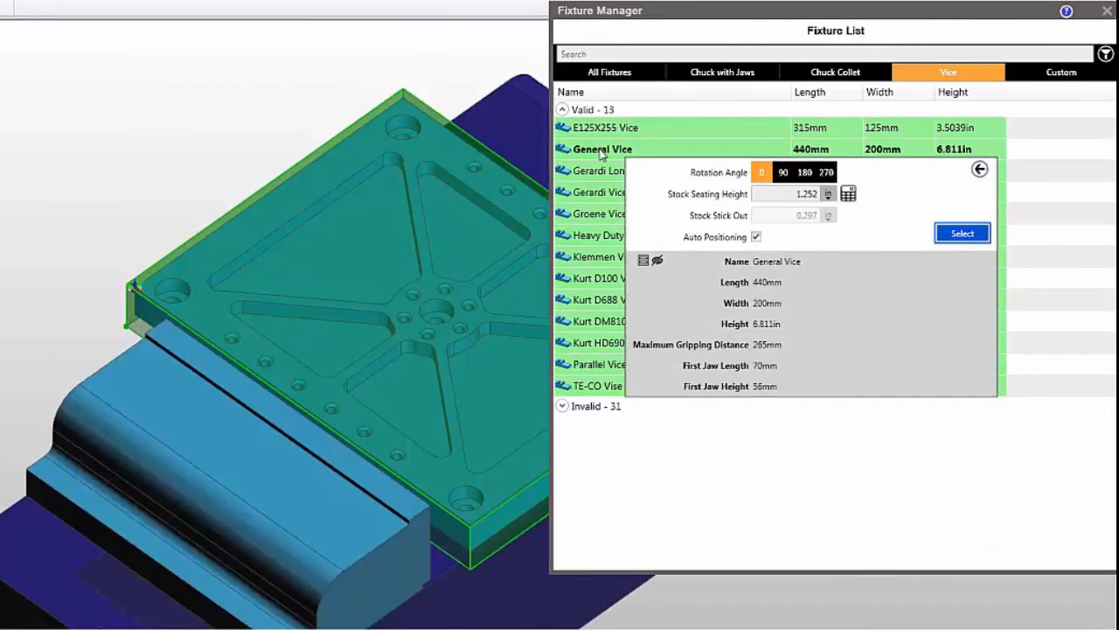
left_click(615, 170)
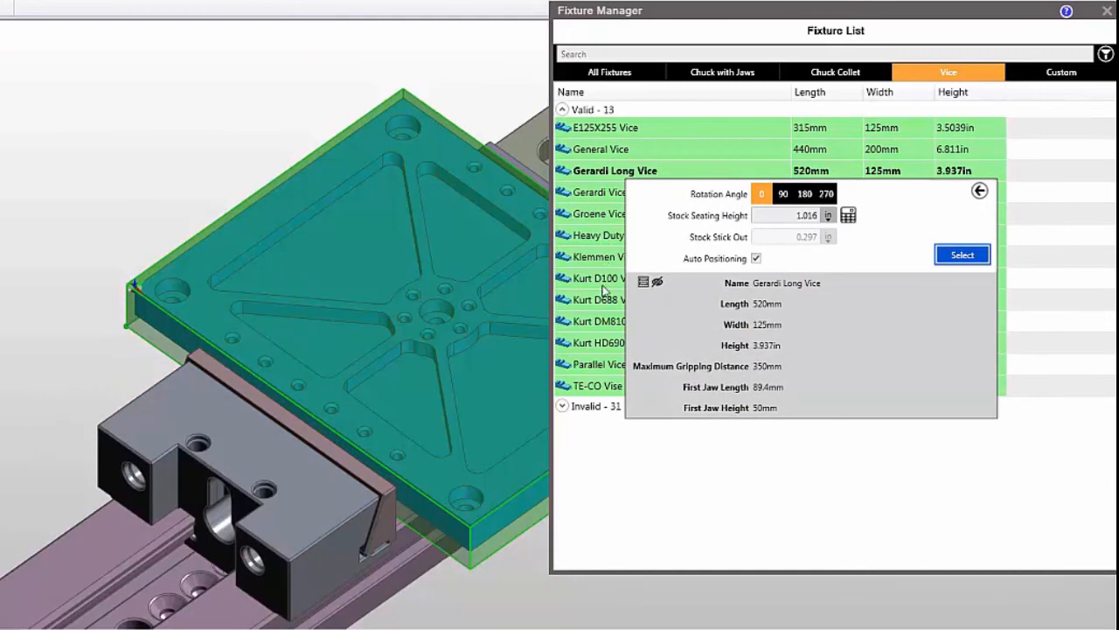
left_click(599, 299)
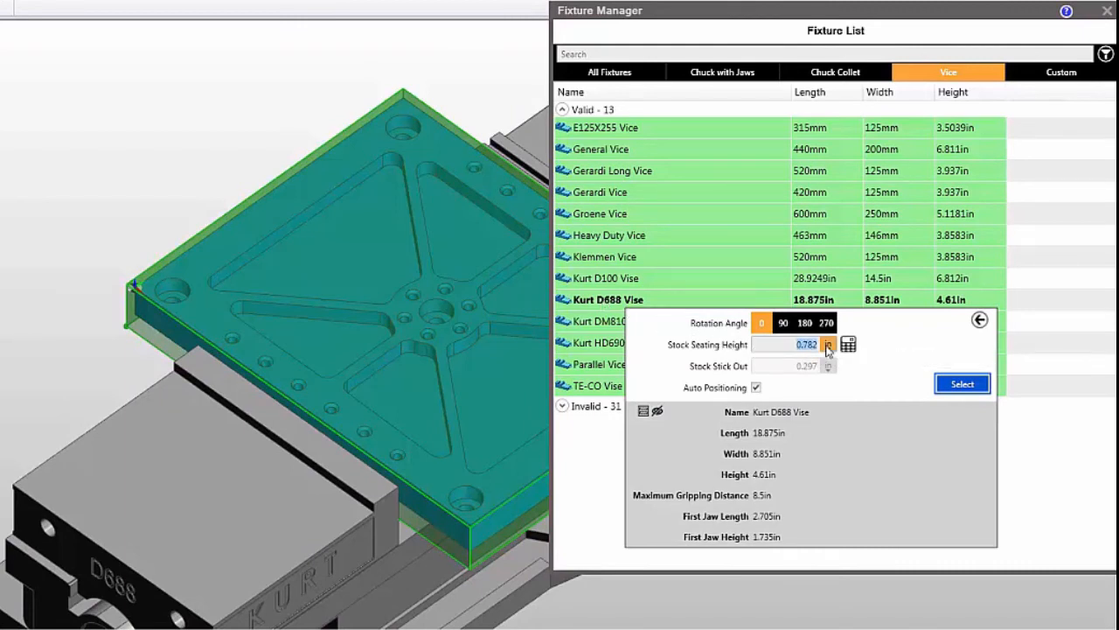
left_click(827, 340)
type("1.5")
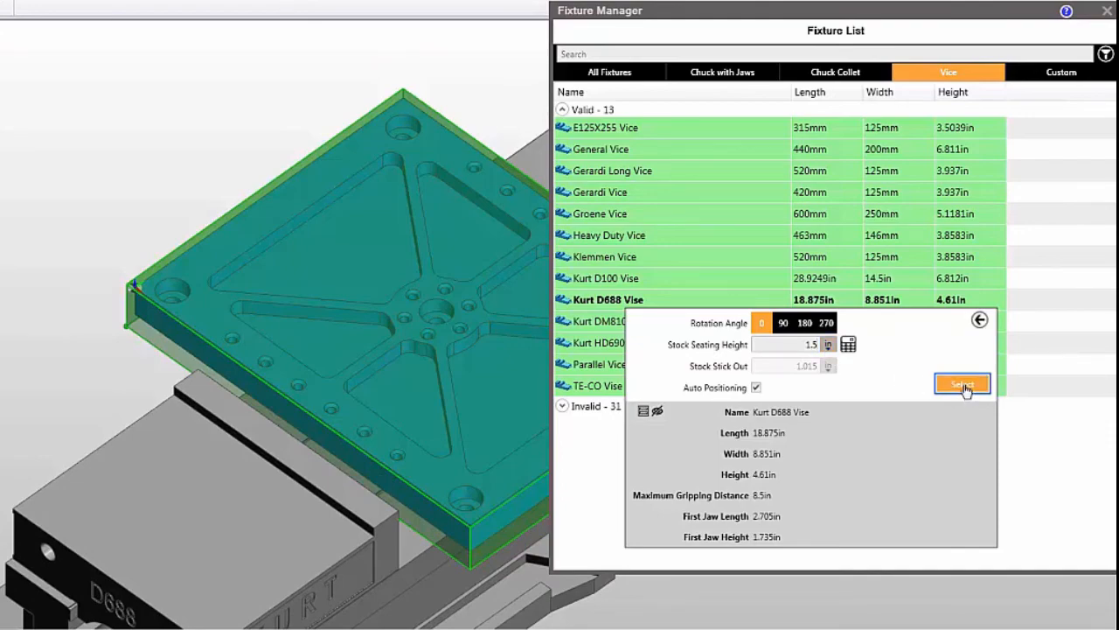
left_click(962, 384)
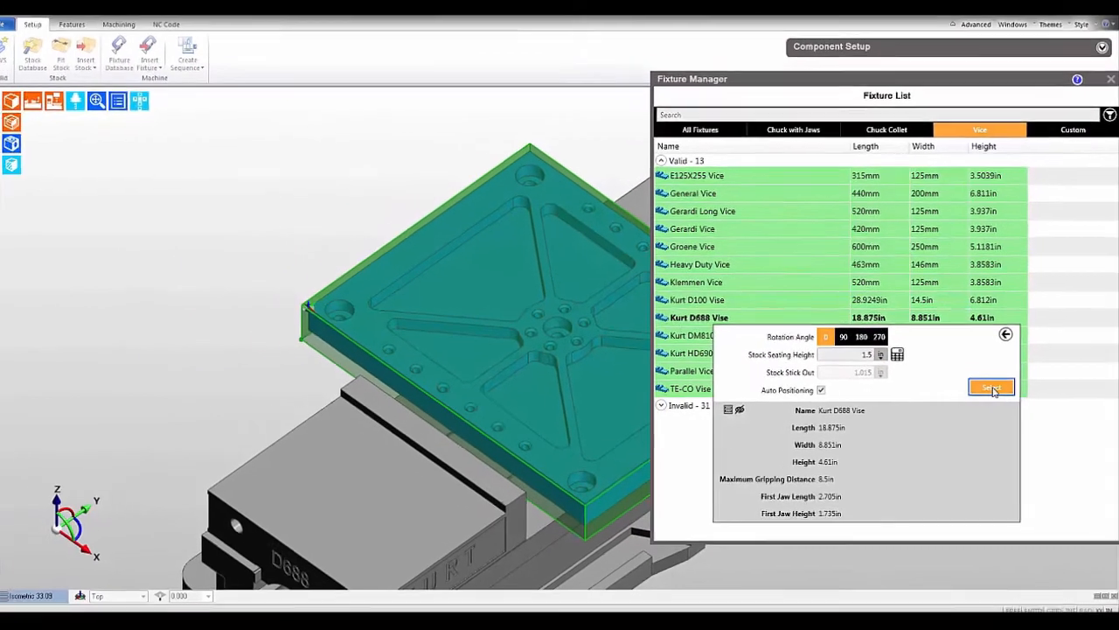
left_click(990, 388)
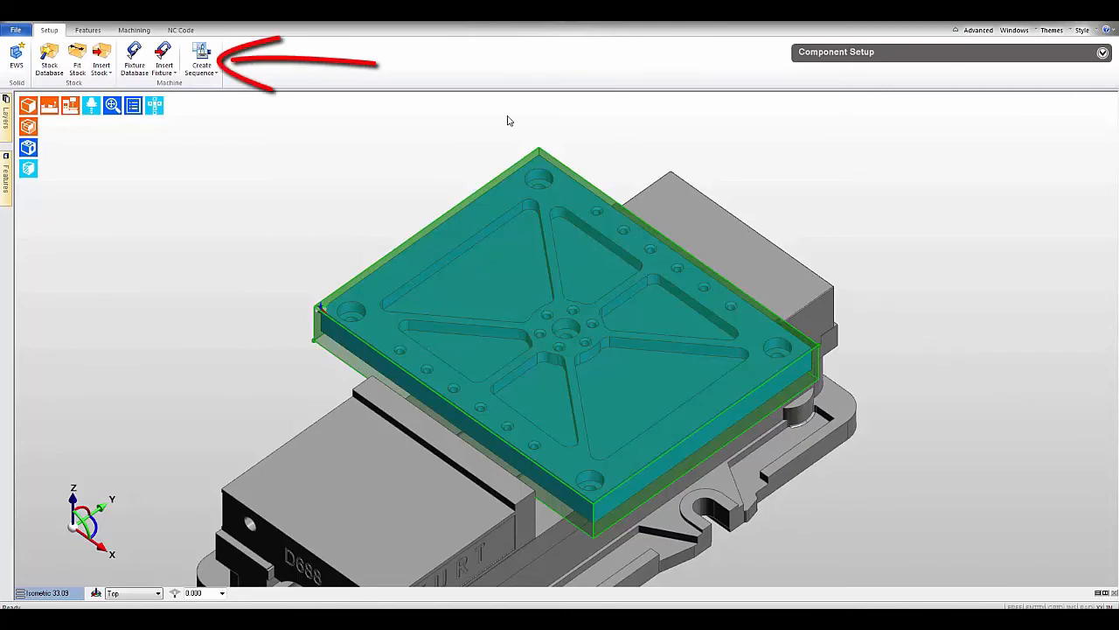
mouse_move(201, 57)
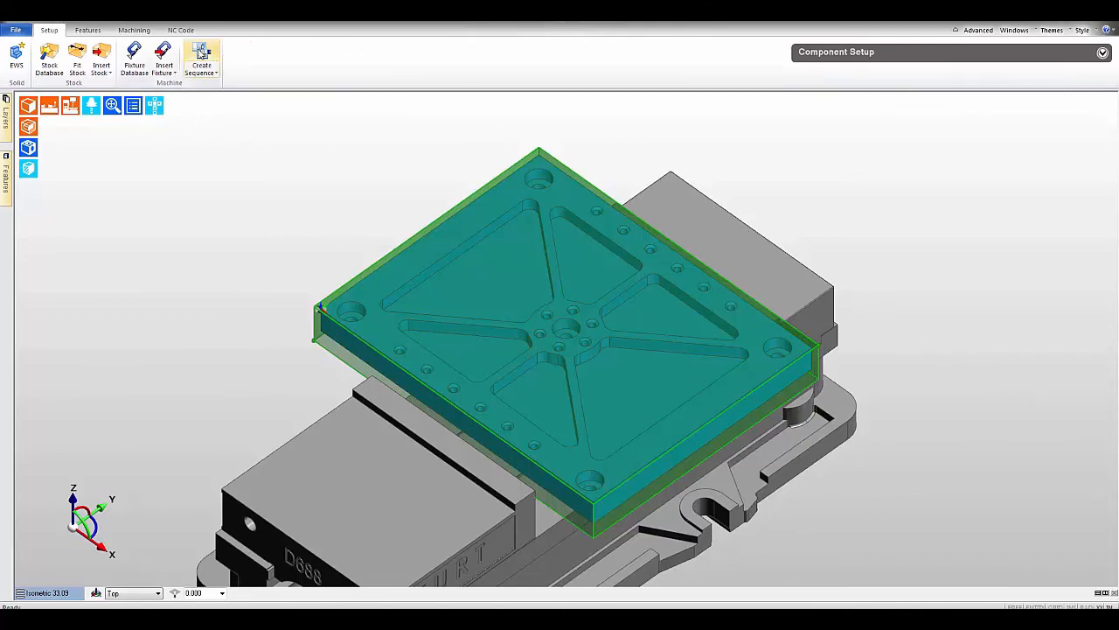
Step: Launch Create Sequence to open the Create Milling Sequence wizard
left_click(201, 59)
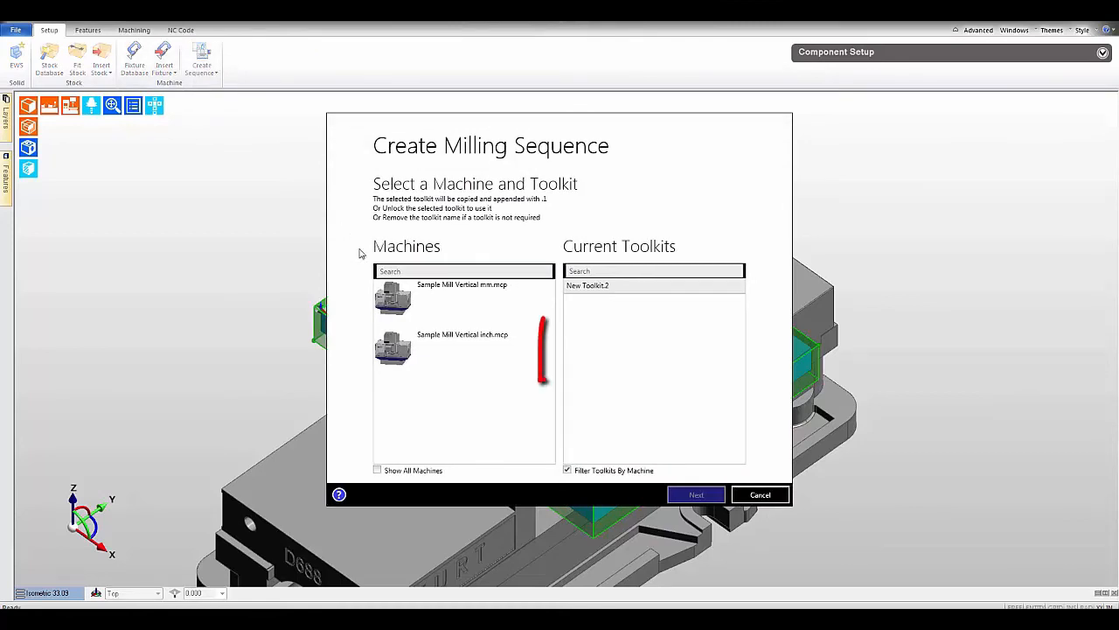
Step: Build the sequence on Sample Mill Vertical inch.mcp, accepting default setup, sequence and text prompt
left_click(462, 341)
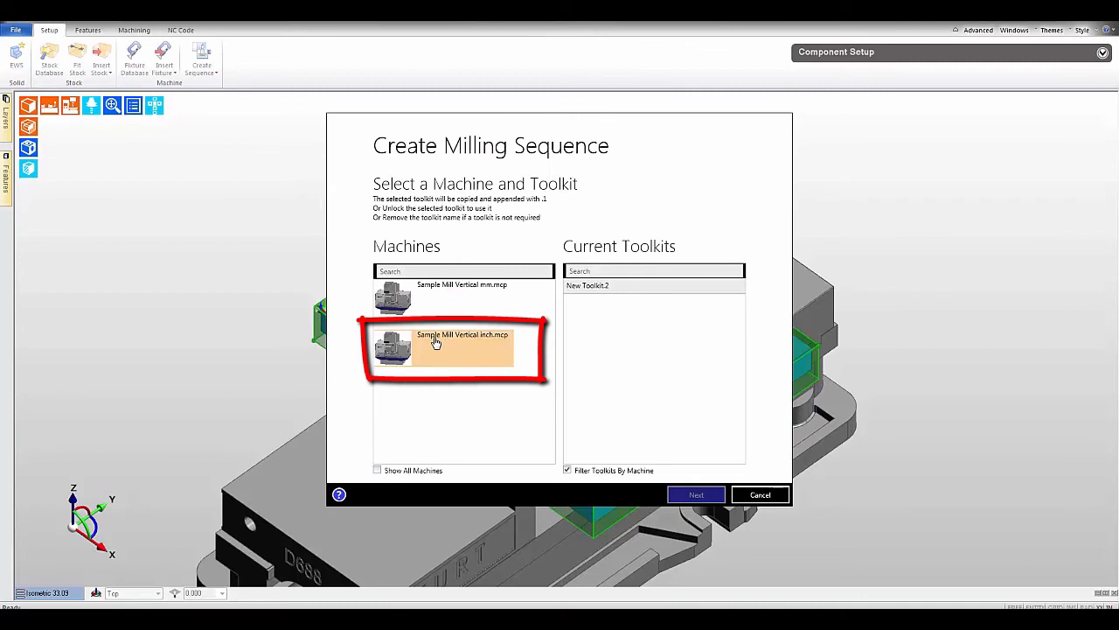
left_click(441, 347)
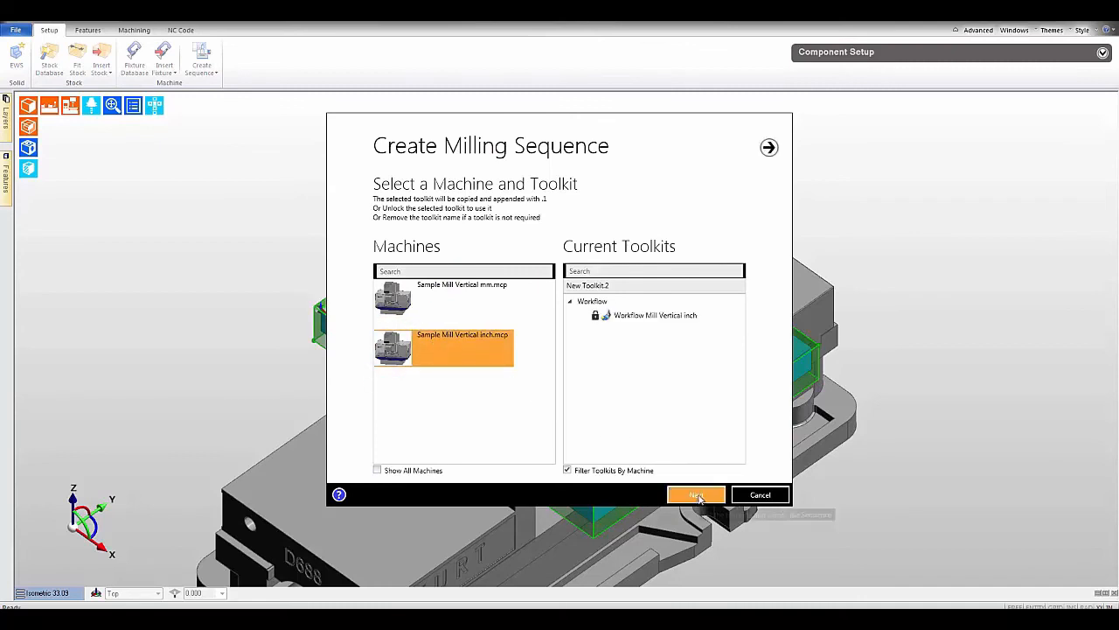
left_click(696, 494)
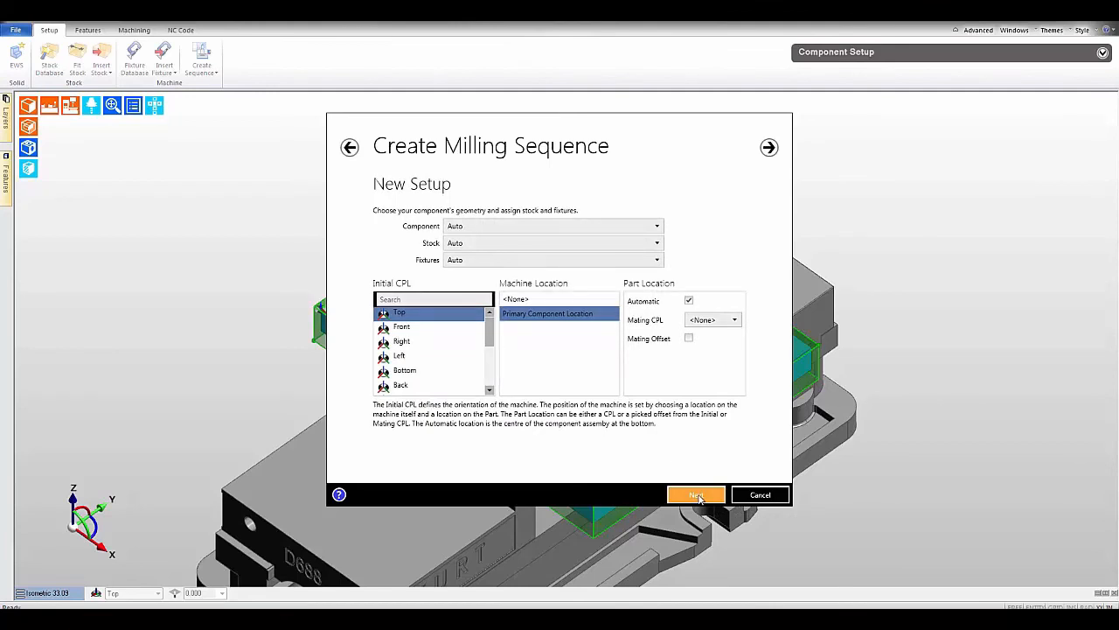
left_click(696, 494)
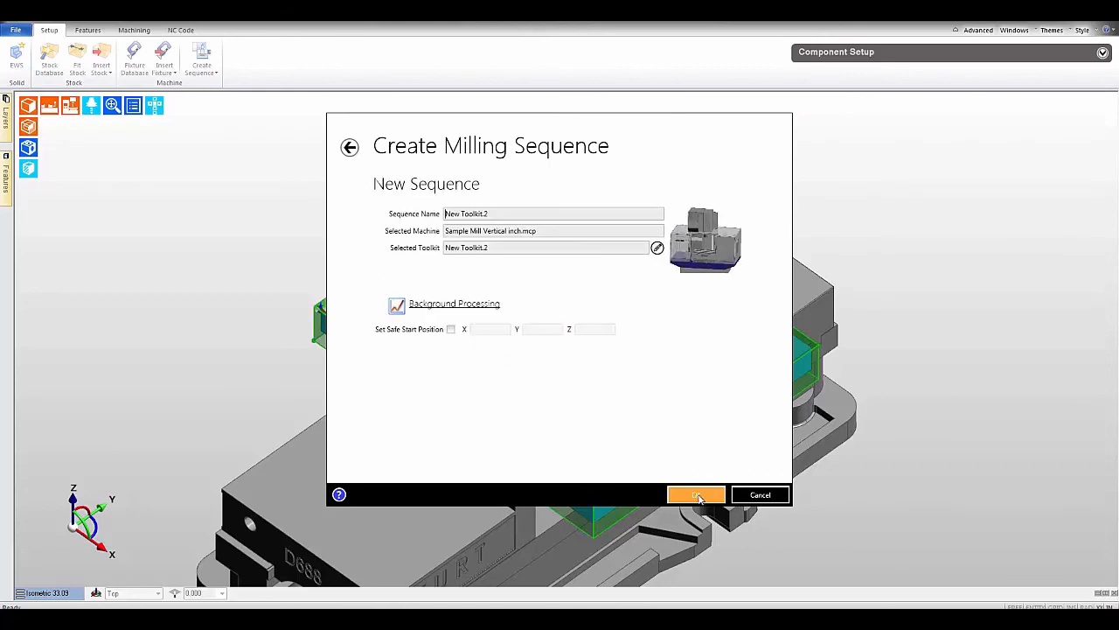
left_click(696, 494)
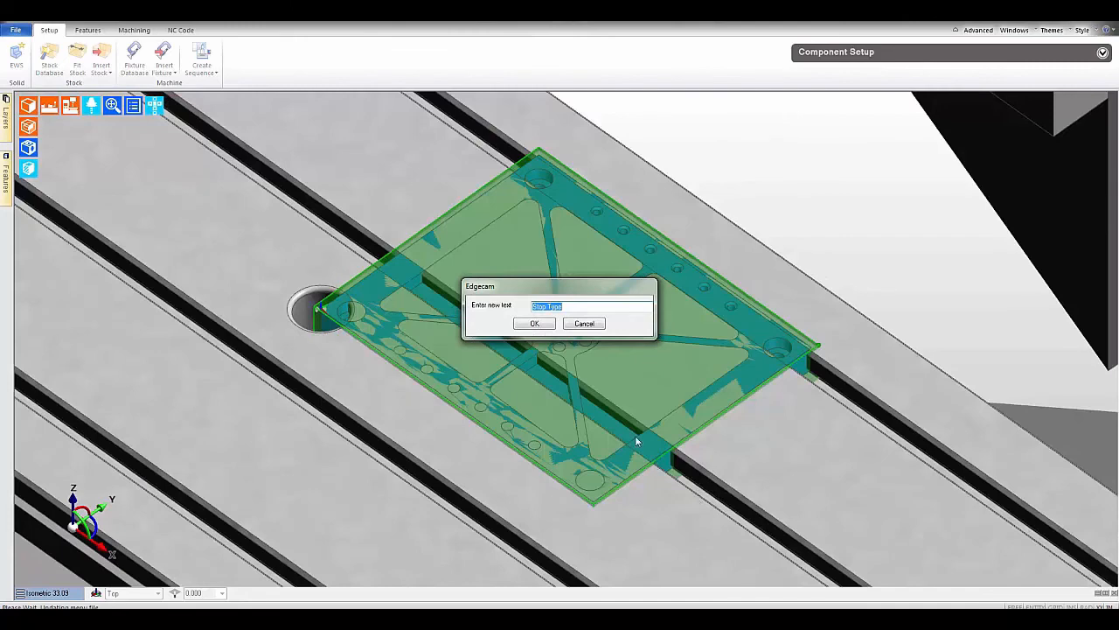
left_click(535, 323)
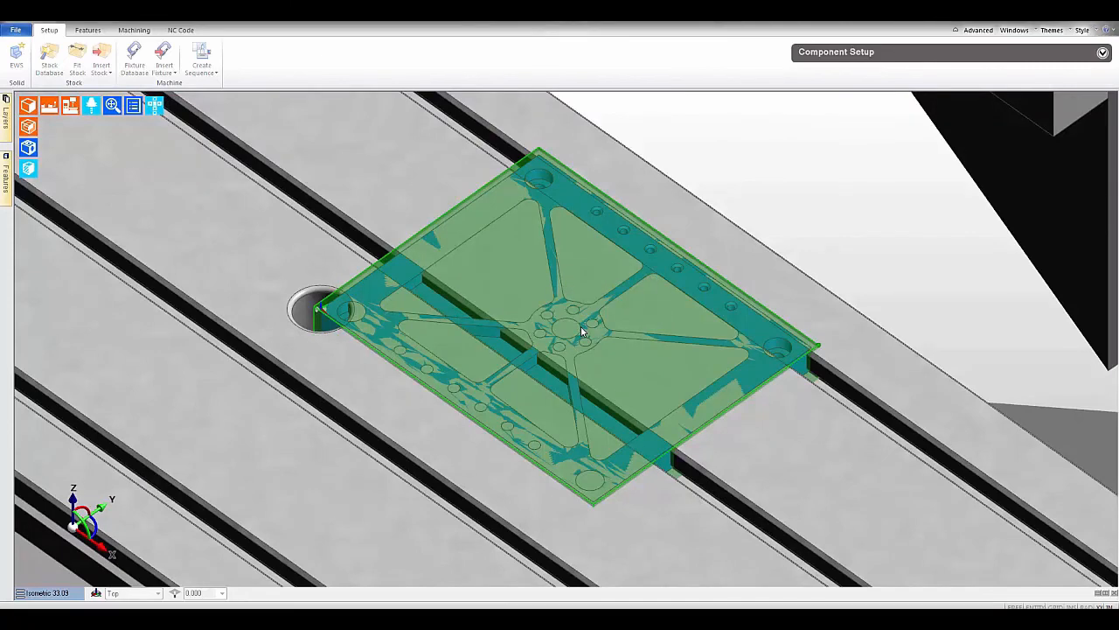